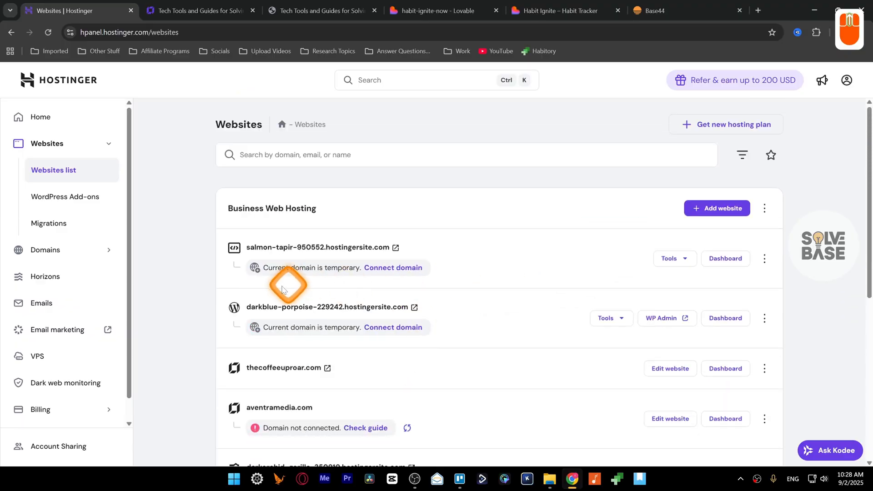
mouse_move(137, 221)
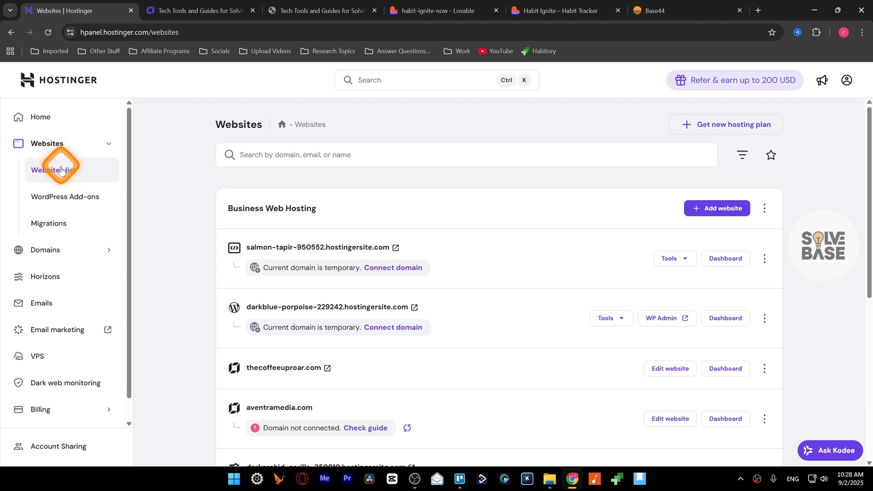
mouse_move(382, 268)
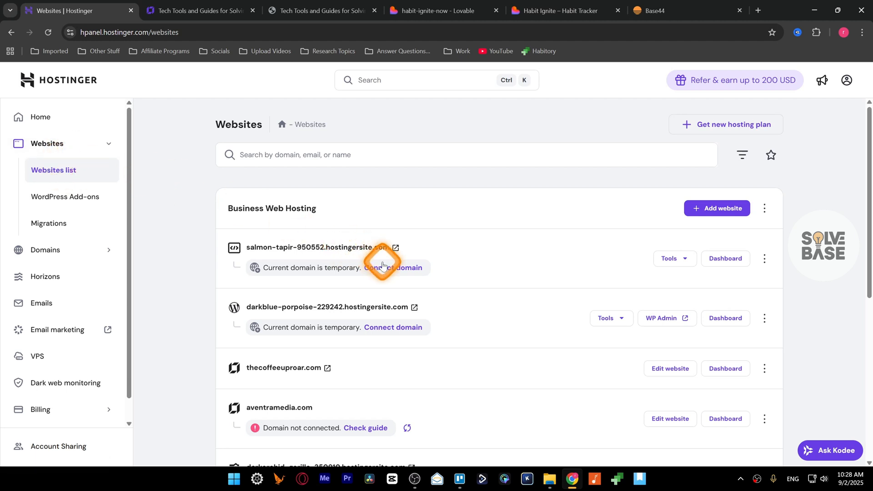
Delete the small 'Your custom embed' block beneath the large embed area.
scroll("down", 3)
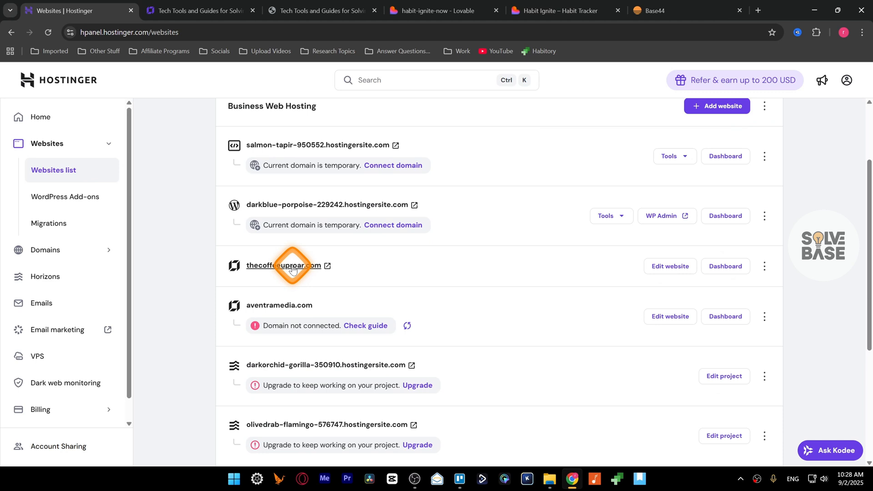
mouse_move(395, 266)
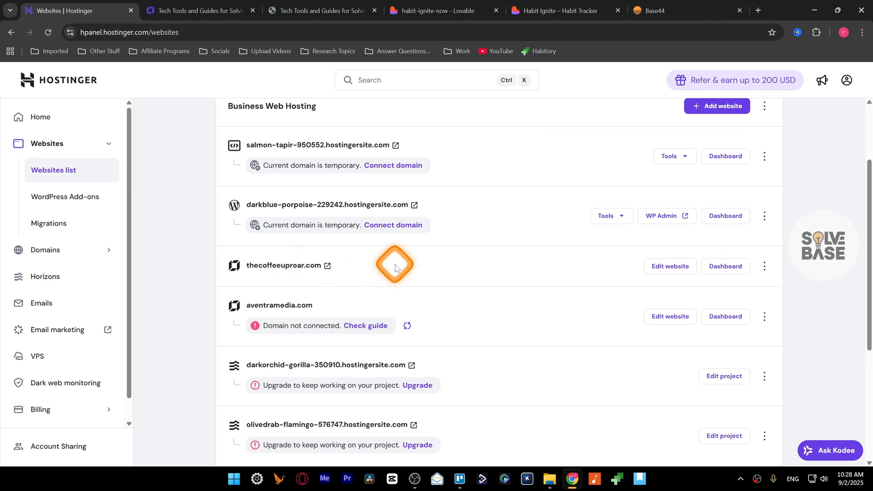
mouse_move(597, 273)
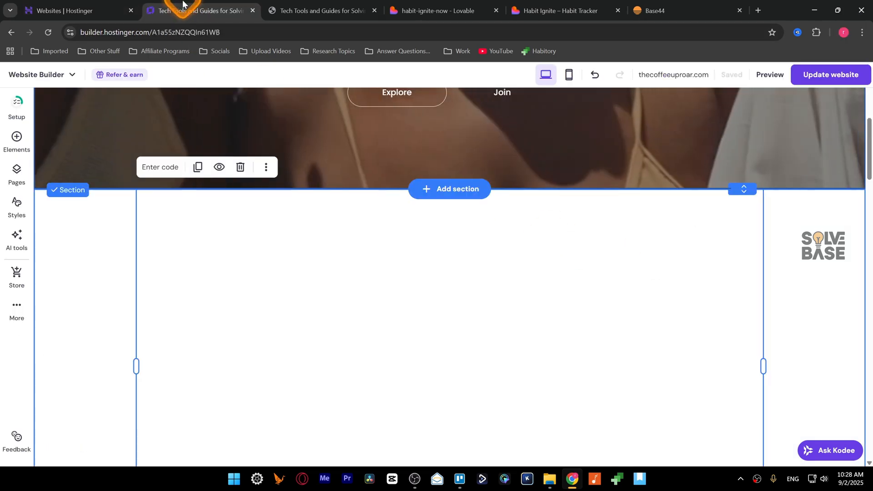
scroll("up", 3)
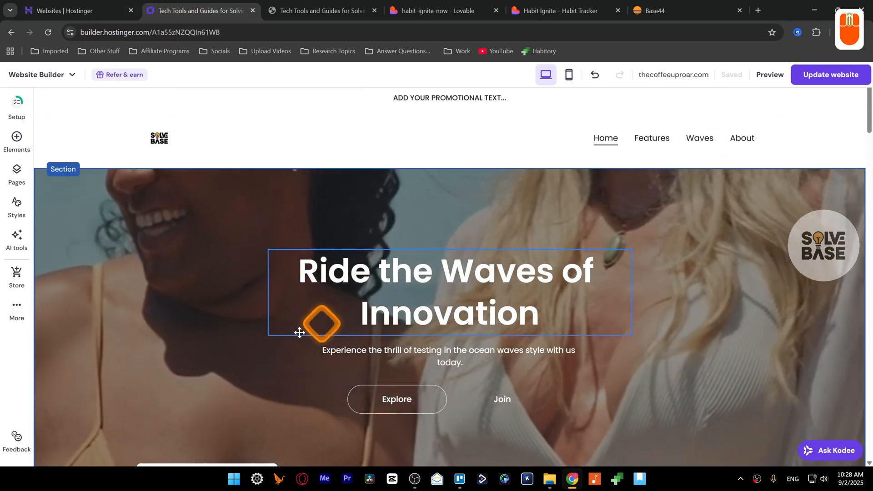
scroll("down", 3)
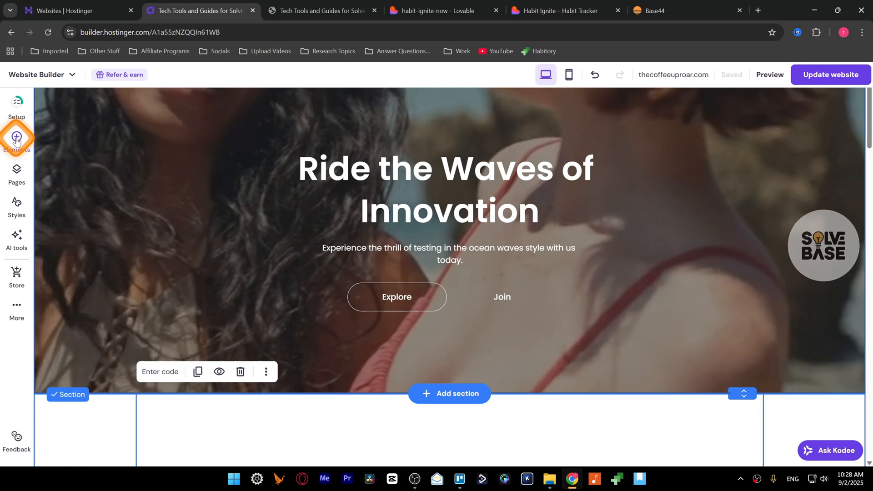
left_click(17, 137)
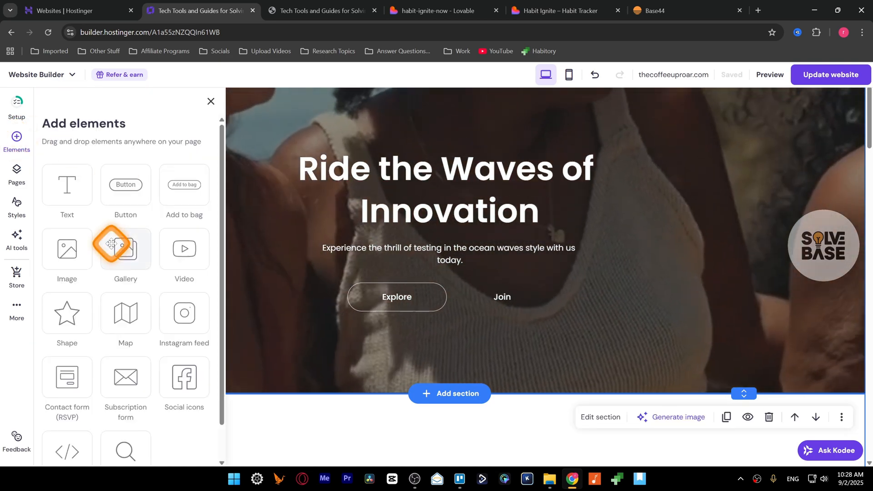
scroll("down", 3)
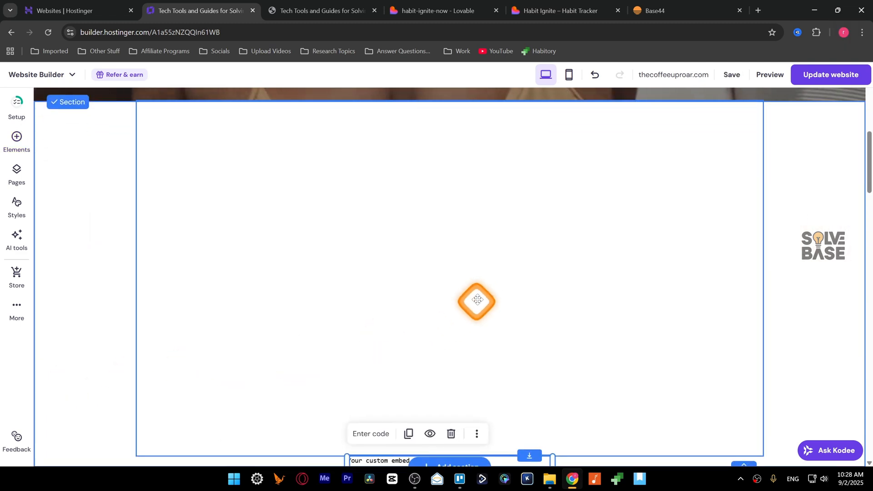
scroll("down", 3)
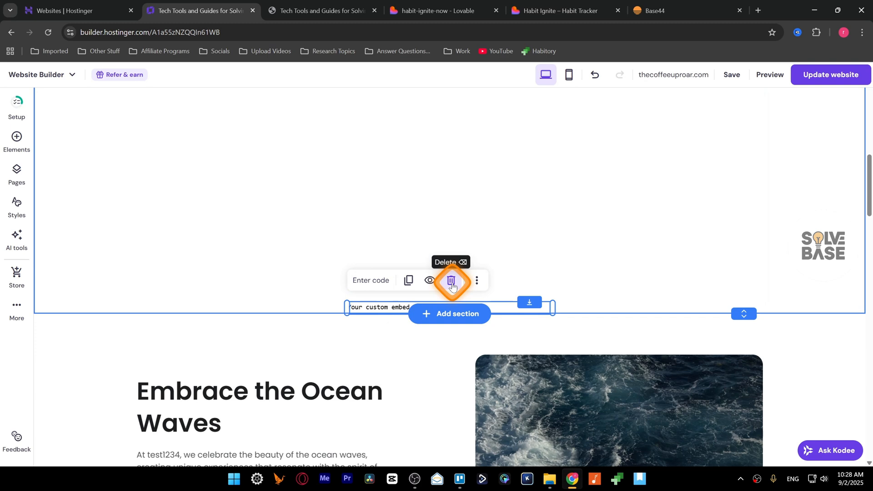
left_click(451, 283)
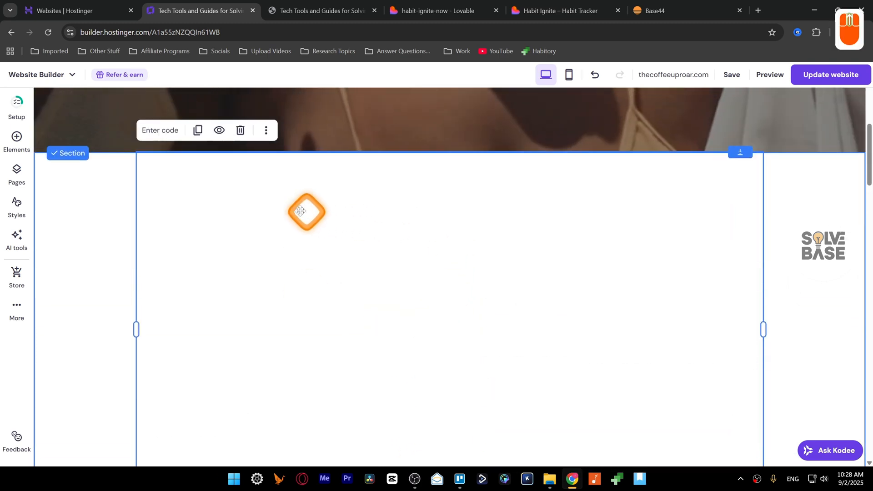
Select the iframe src URL in the block's embed code, then switch to the habit-ignite-now Lovable project.
left_click(161, 130)
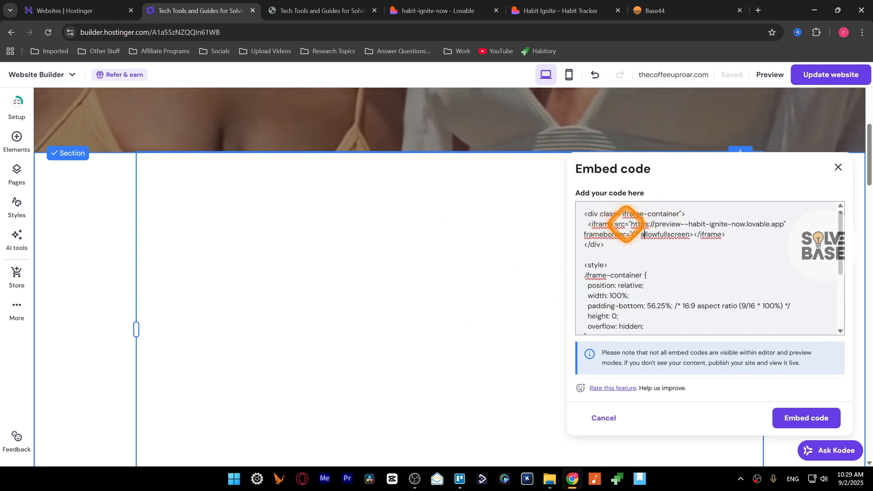
double_click(707, 224)
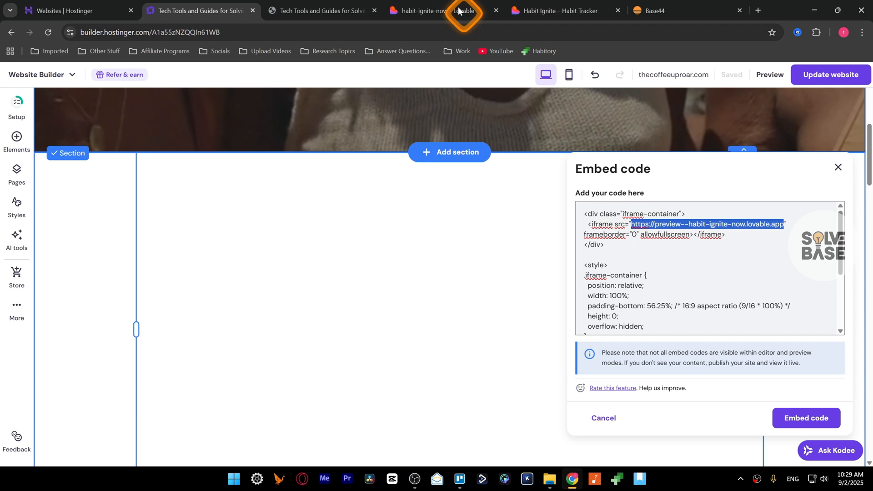
left_click(434, 10)
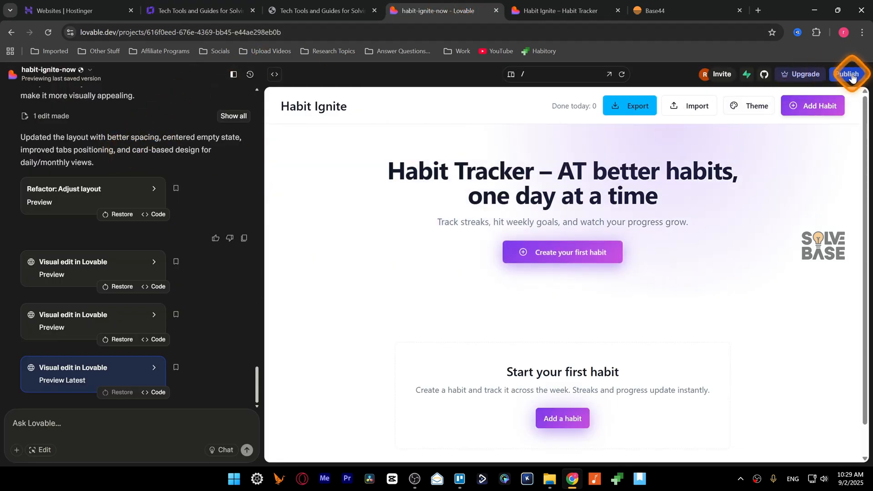
Open the Habit Ignite preview link from Lovable's Publish panel and save it into the block's iframe code.
left_click(847, 74)
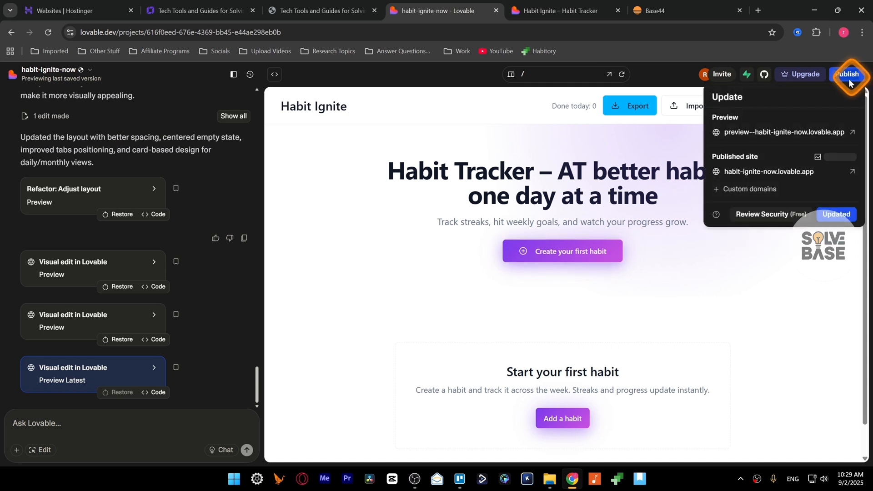
mouse_move(780, 132)
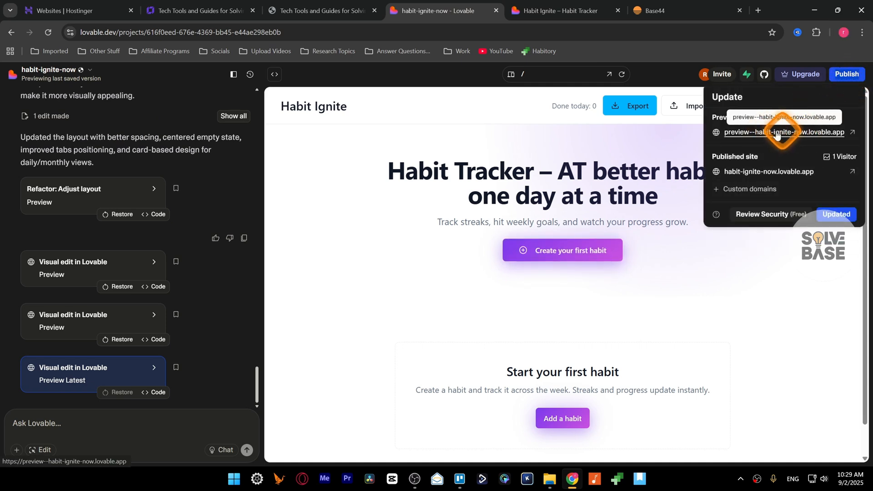
left_click(781, 132)
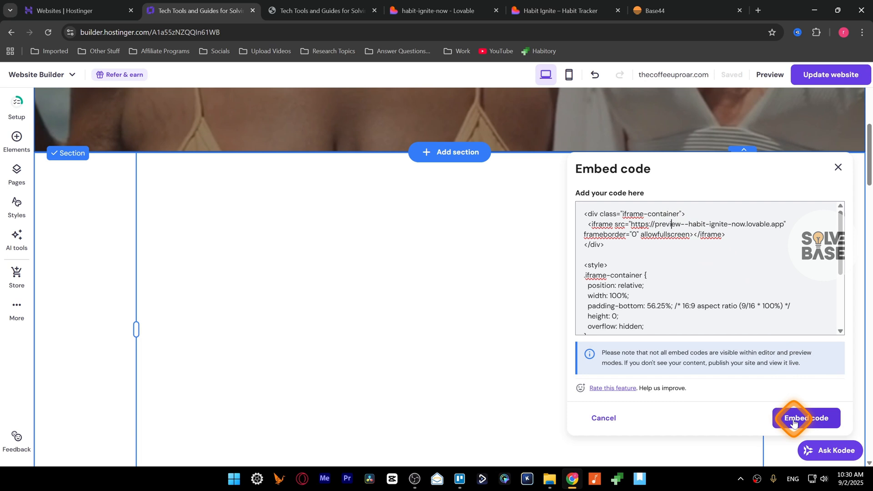
left_click(805, 421)
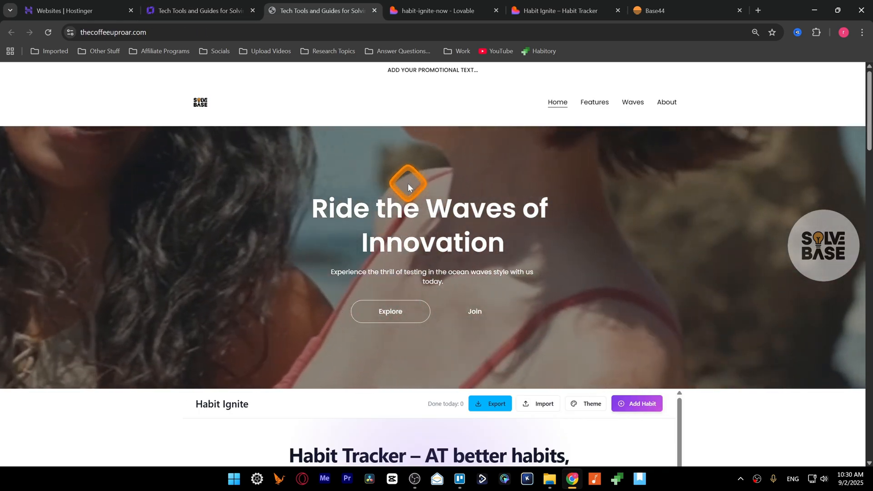
scroll("down", 3)
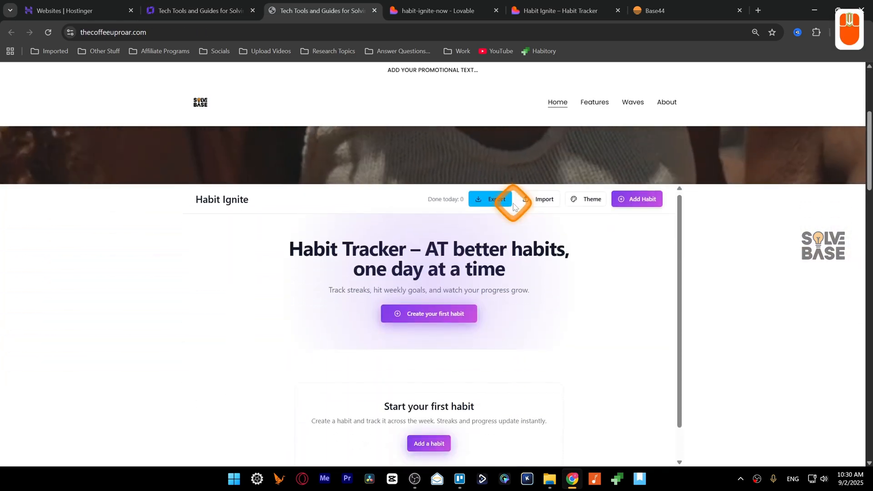
scroll("down", 3)
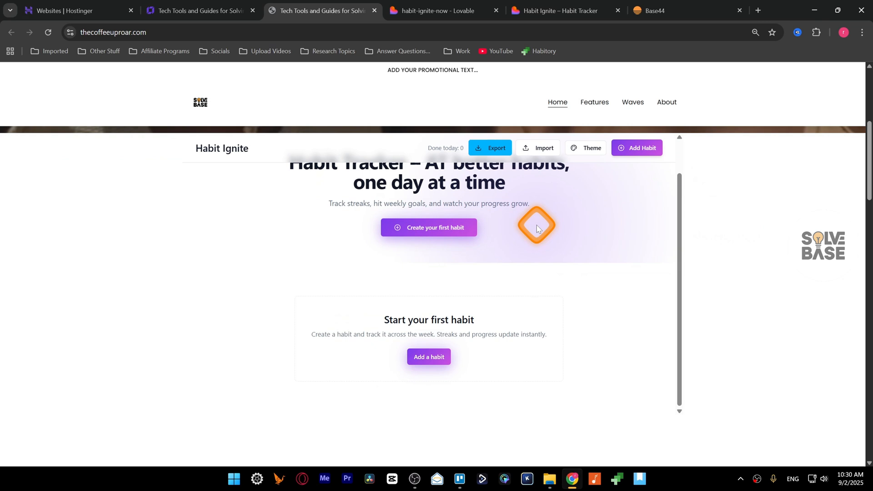
left_click(557, 11)
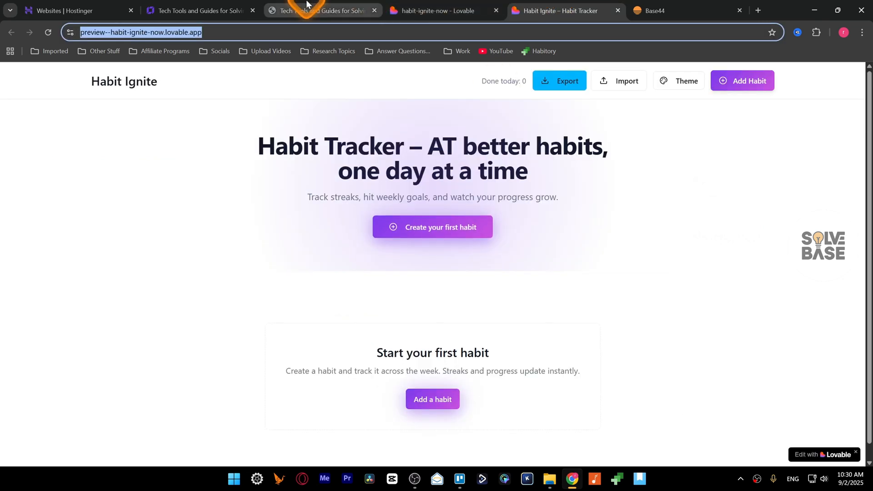
left_click(322, 10)
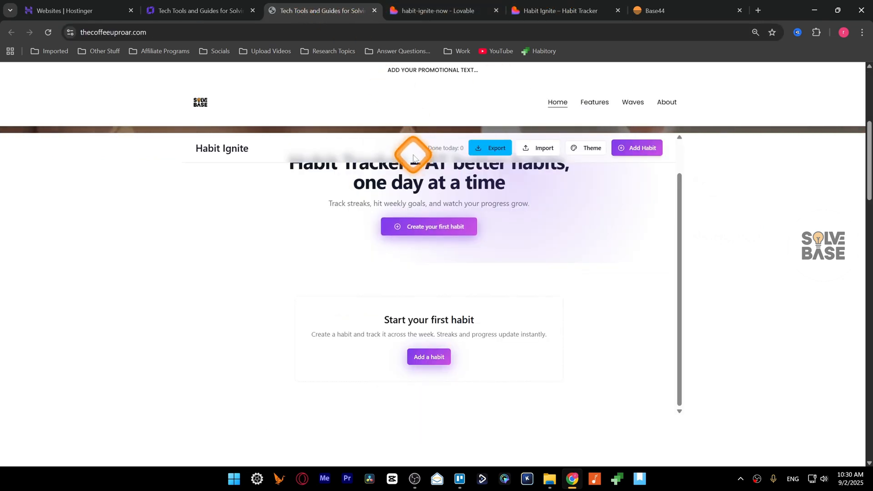